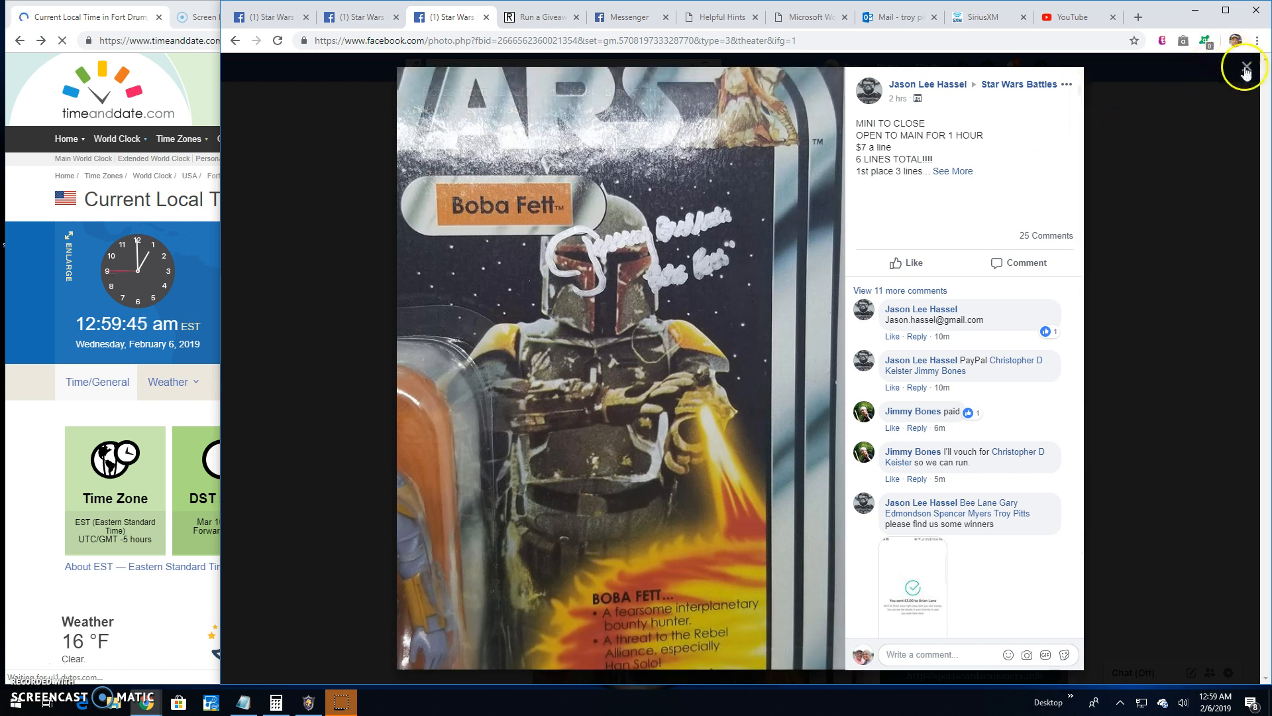
# - Comment 'Live! 100 am' on the Boba Fett mini post in Star Wars Battles
pyautogui.click(1247, 66)
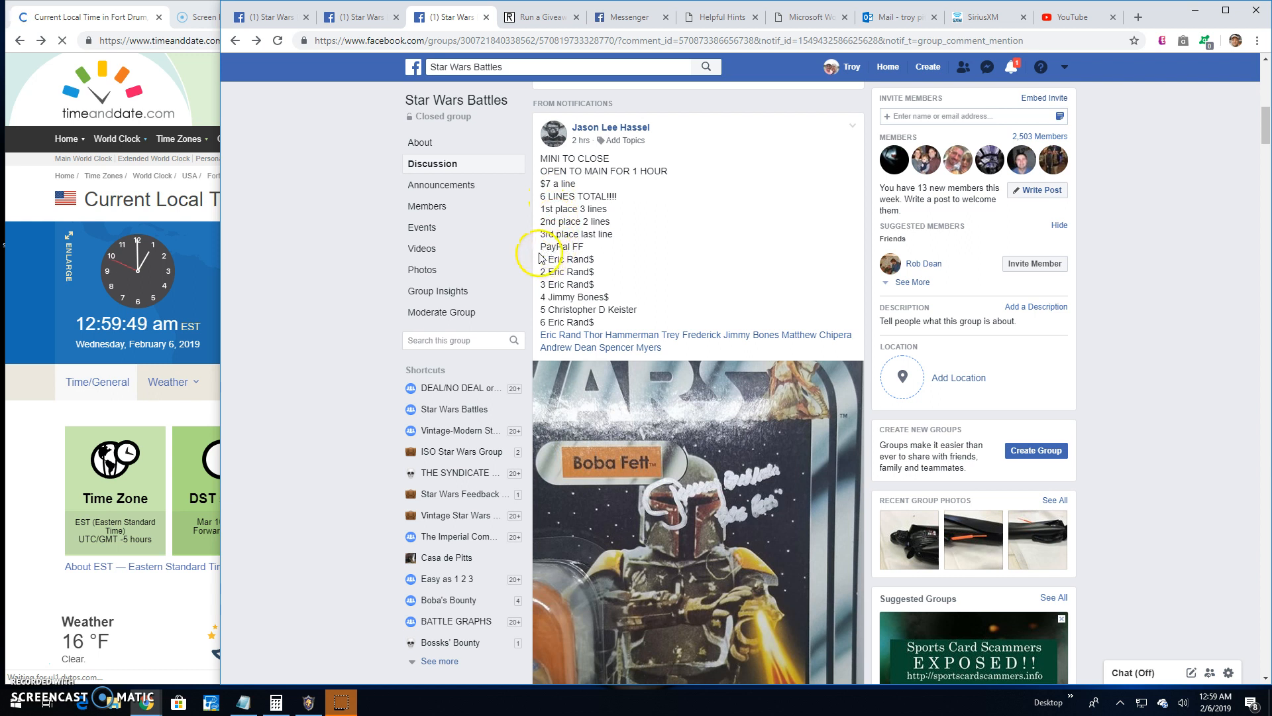
pyautogui.moveTo(548, 259); pyautogui.dragTo(596, 322)
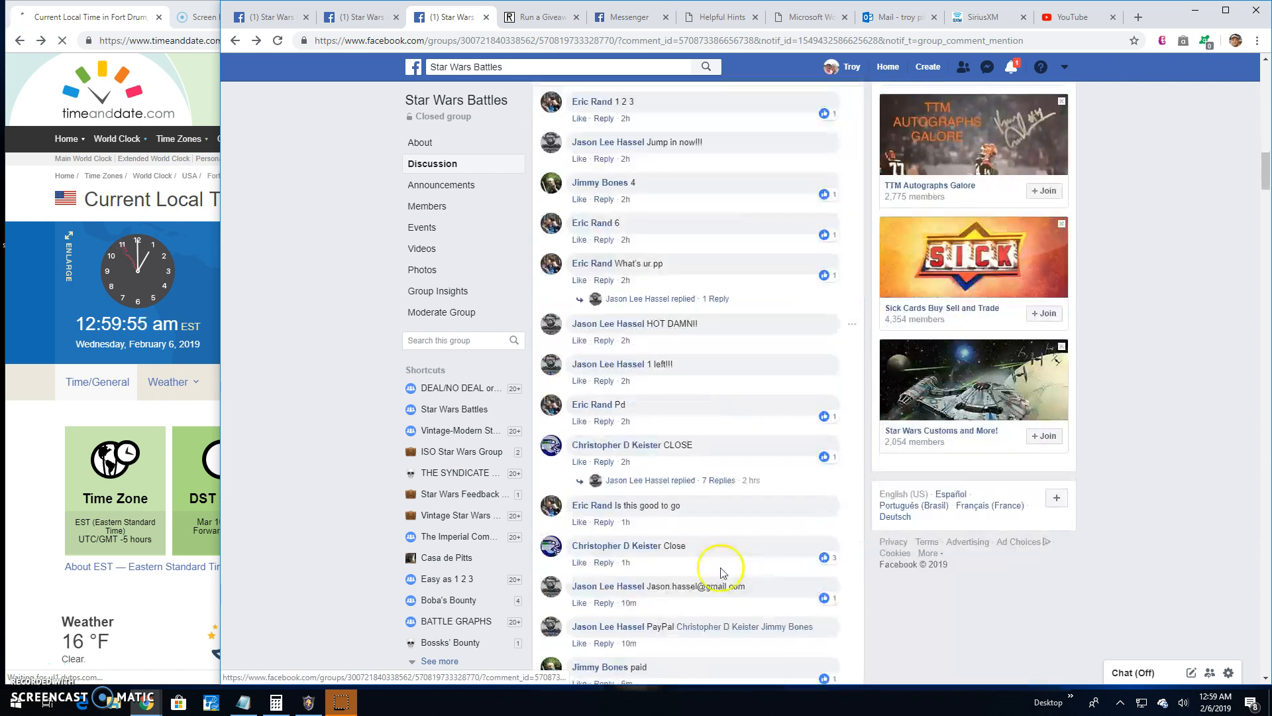
pyautogui.scroll(-3)
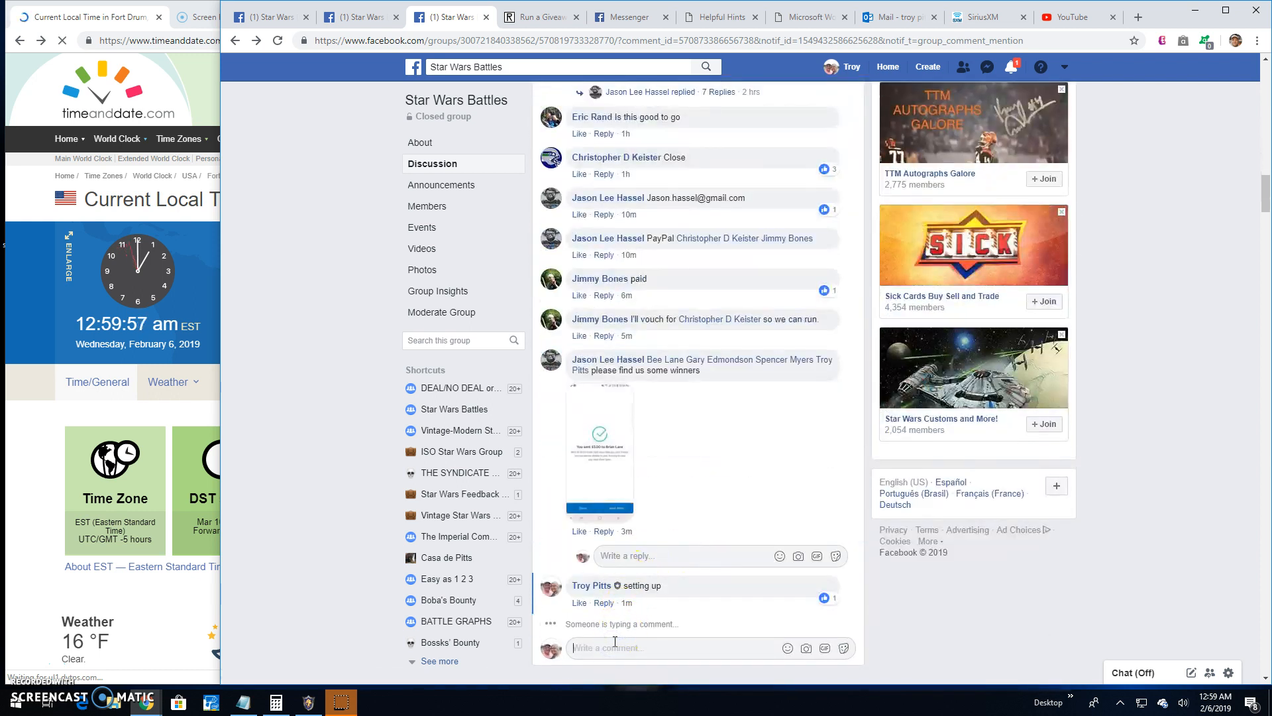
pyautogui.write('Live!')
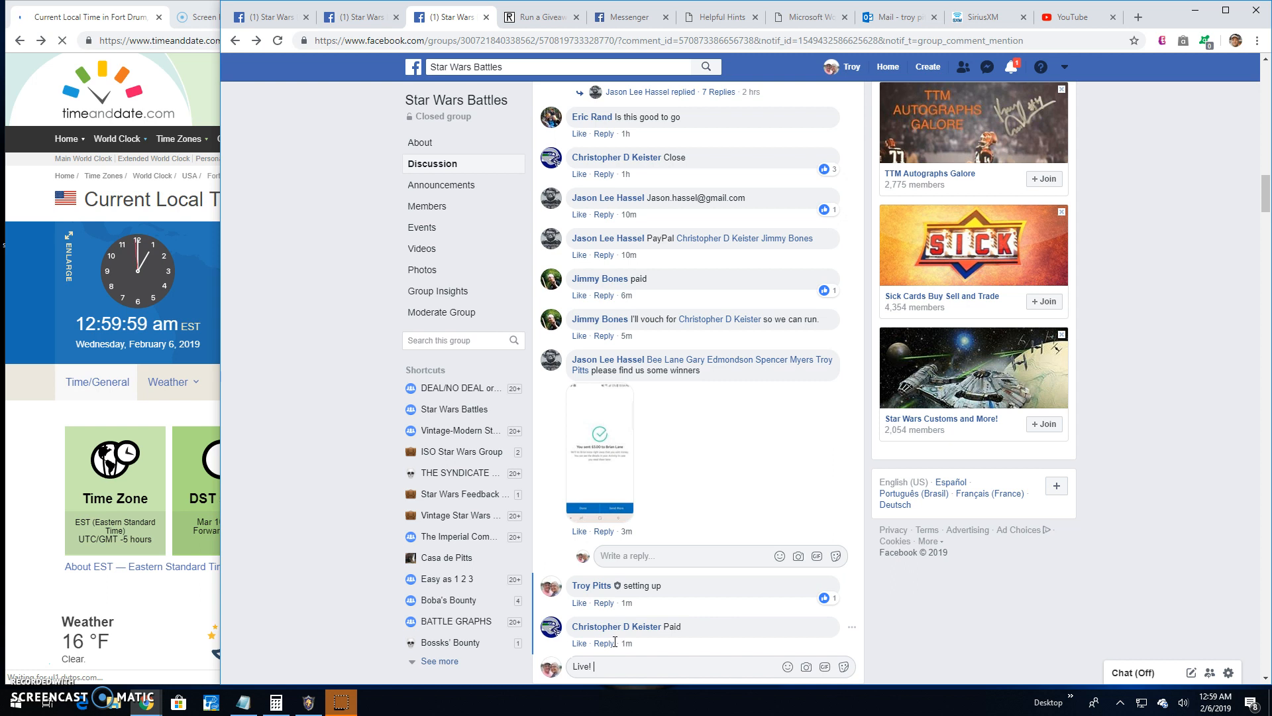
pyautogui.write('1')
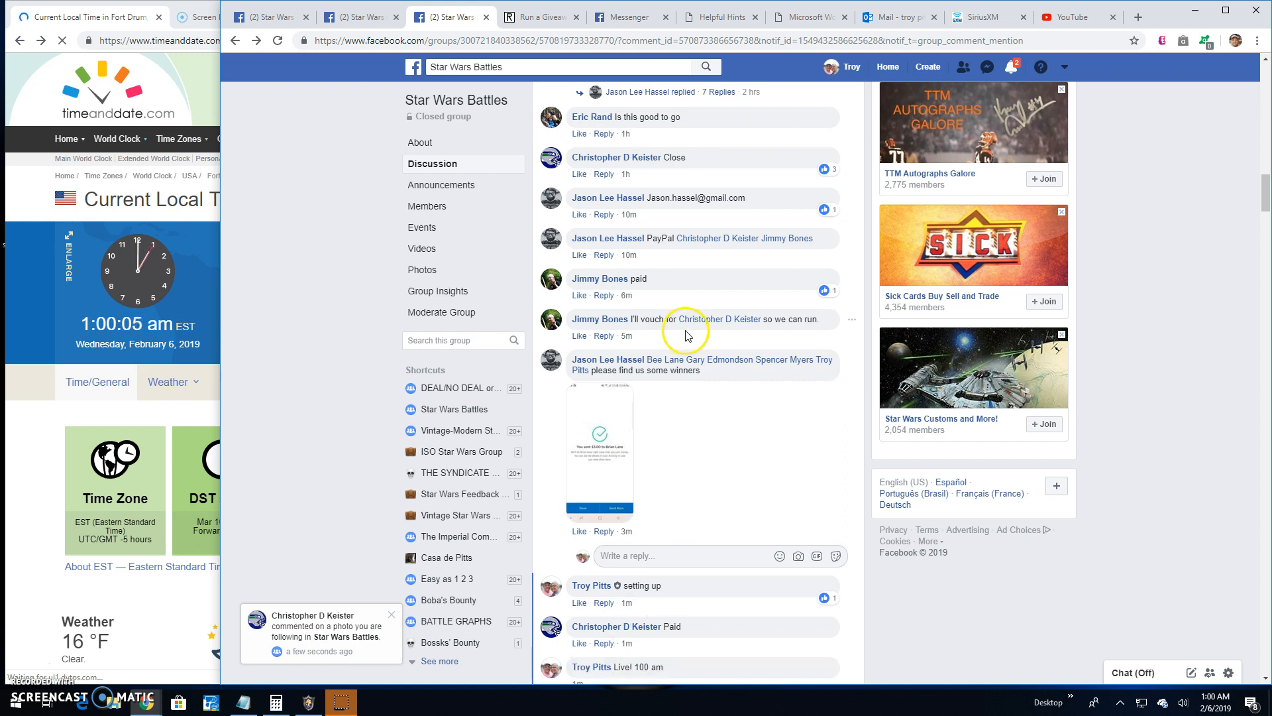
pyautogui.click(539, 16)
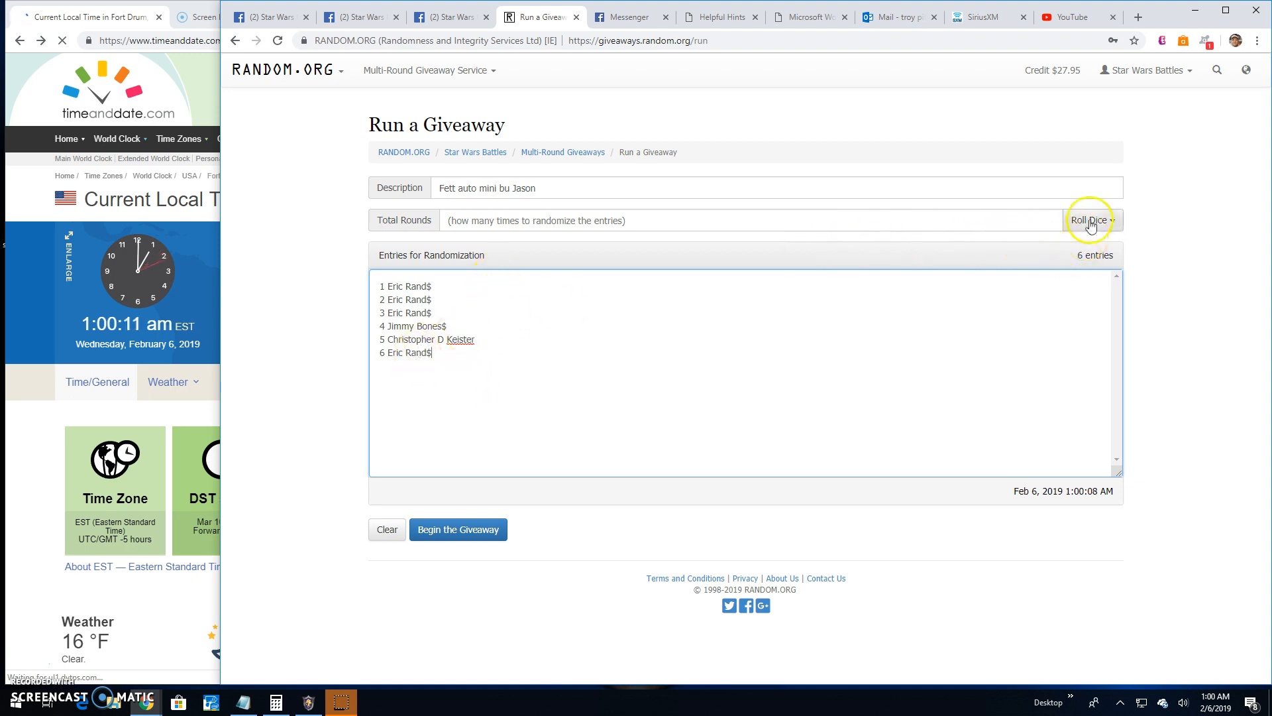
# - Roll the dice for 7 total rounds and begin randomizing the six entries
pyautogui.click(1089, 220)
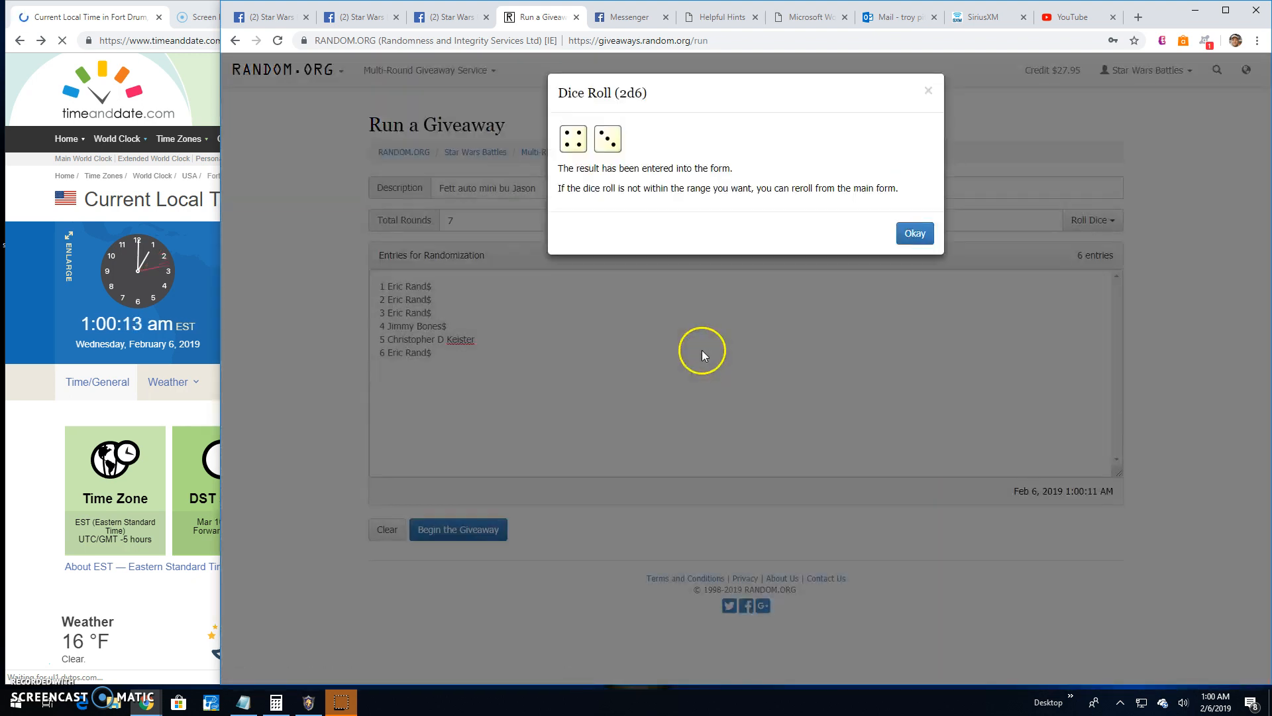
pyautogui.click(914, 232)
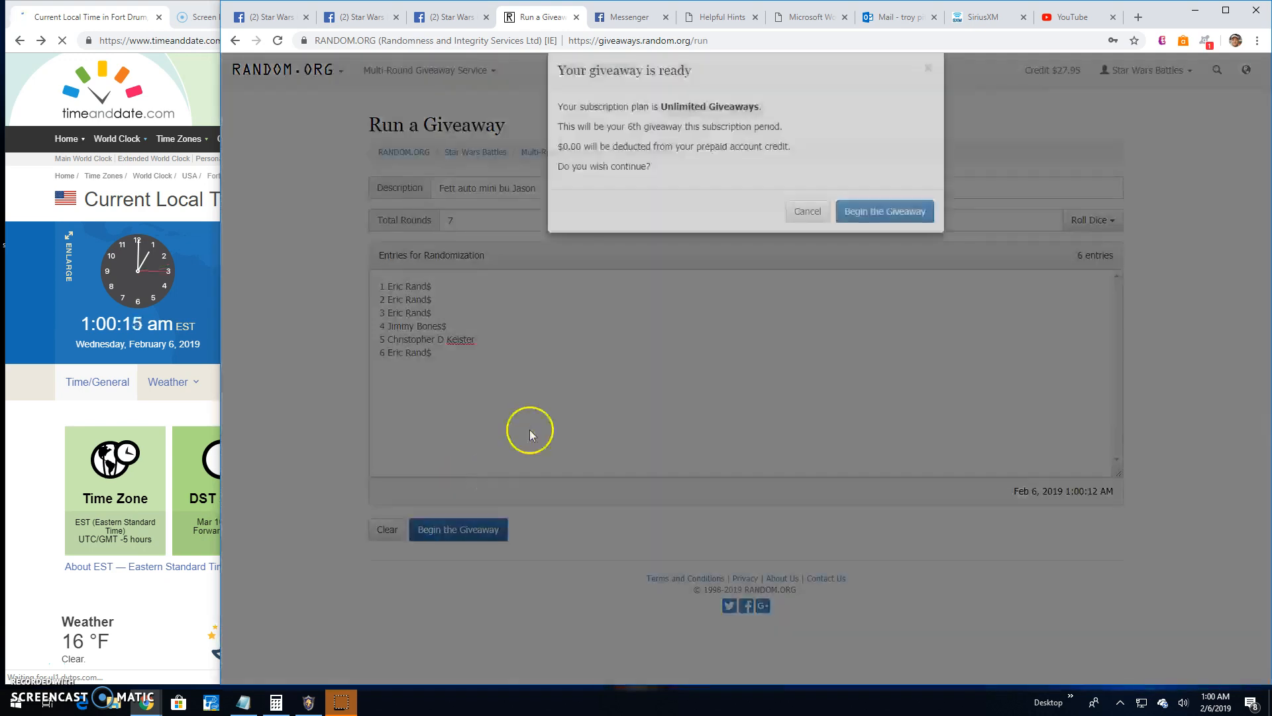
pyautogui.click(884, 210)
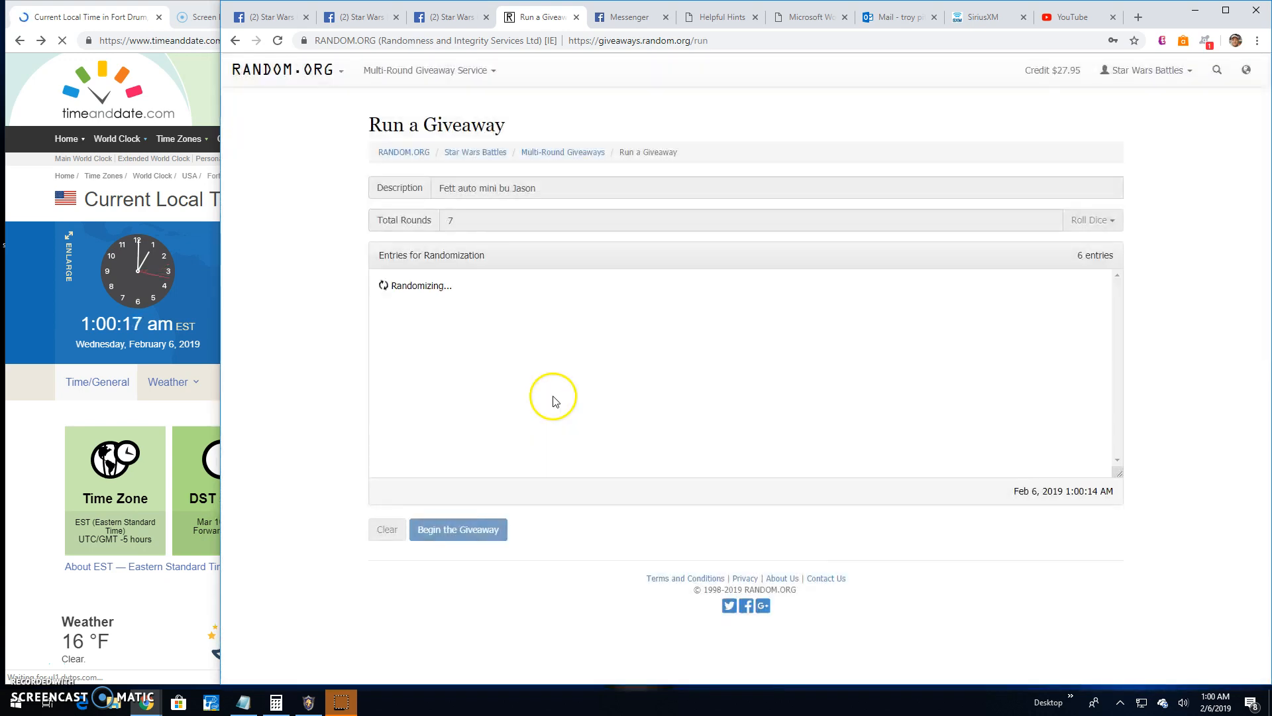
# - Run giveaway rounds one through six, leaving only the Final Round
pyautogui.click(458, 529)
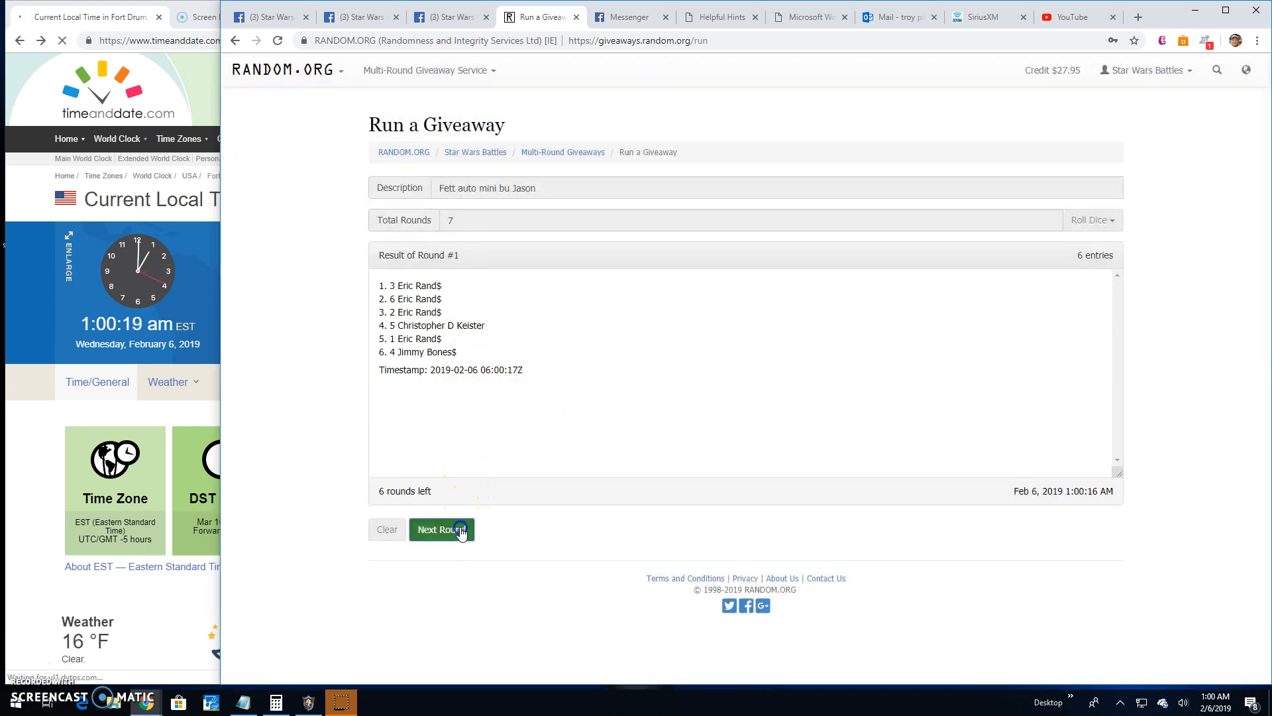
pyautogui.click(442, 528)
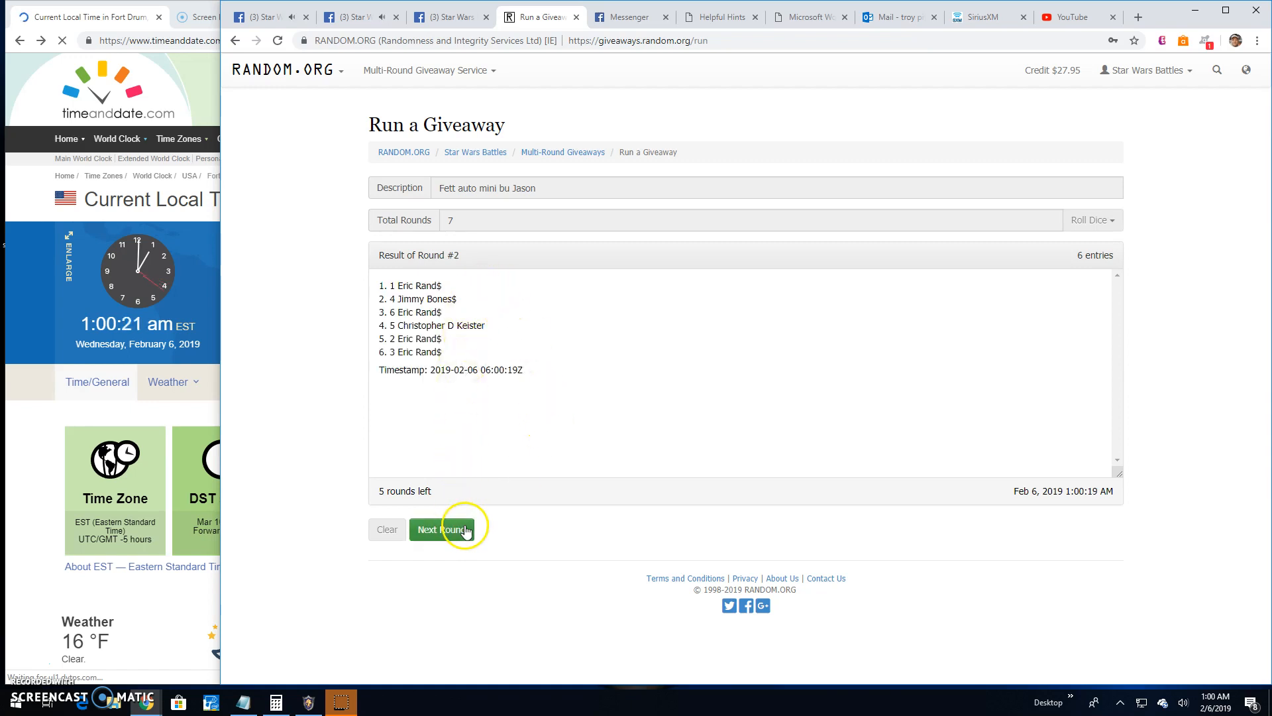
pyautogui.click(441, 529)
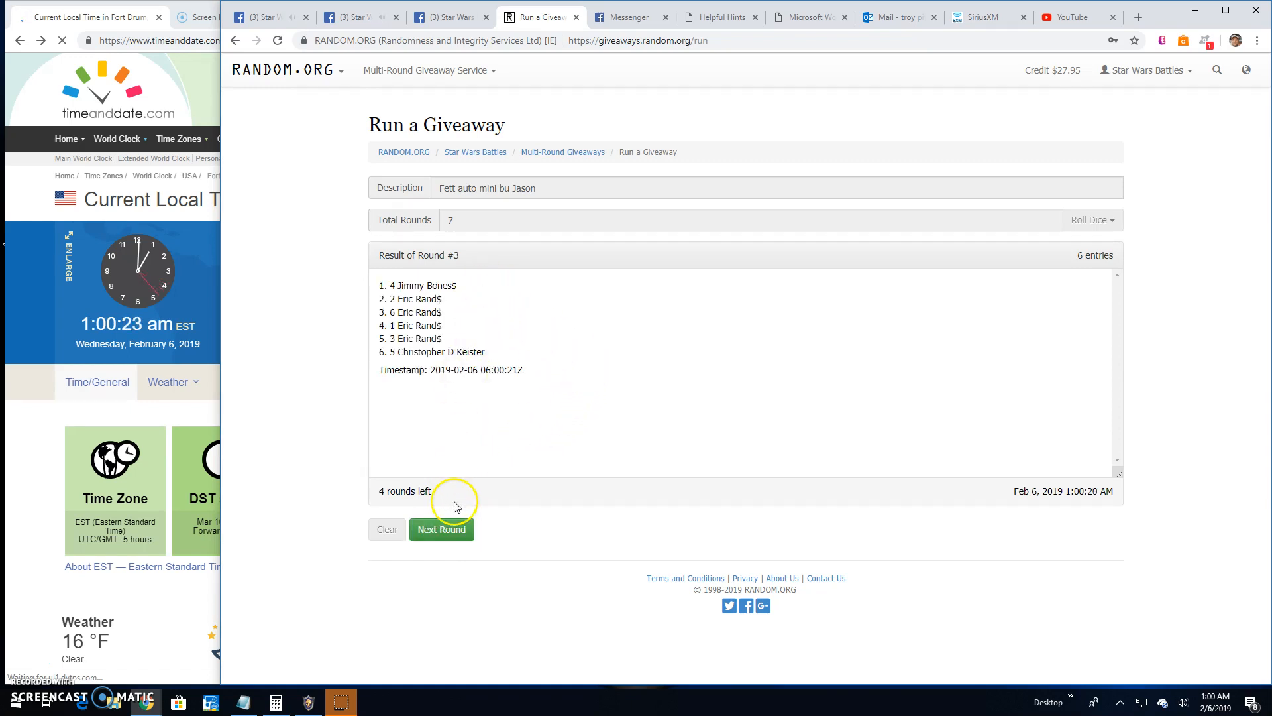
pyautogui.click(441, 529)
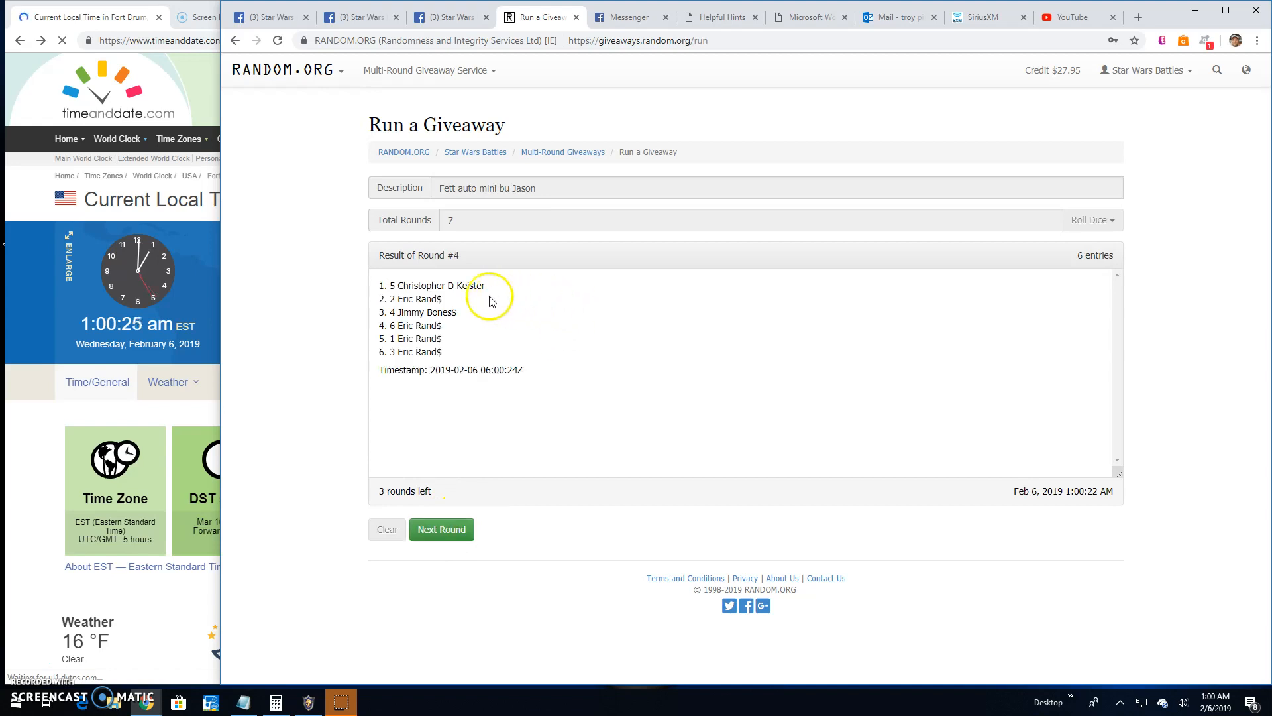
pyautogui.click(441, 529)
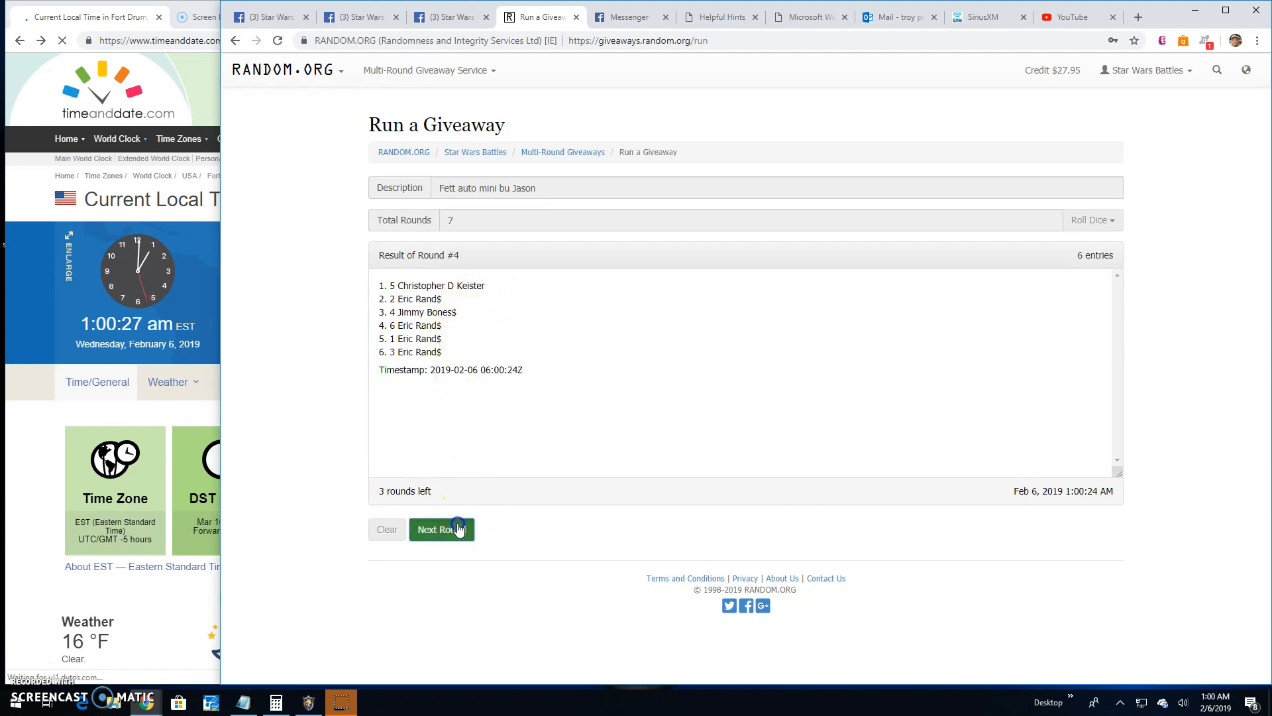
pyautogui.click(441, 528)
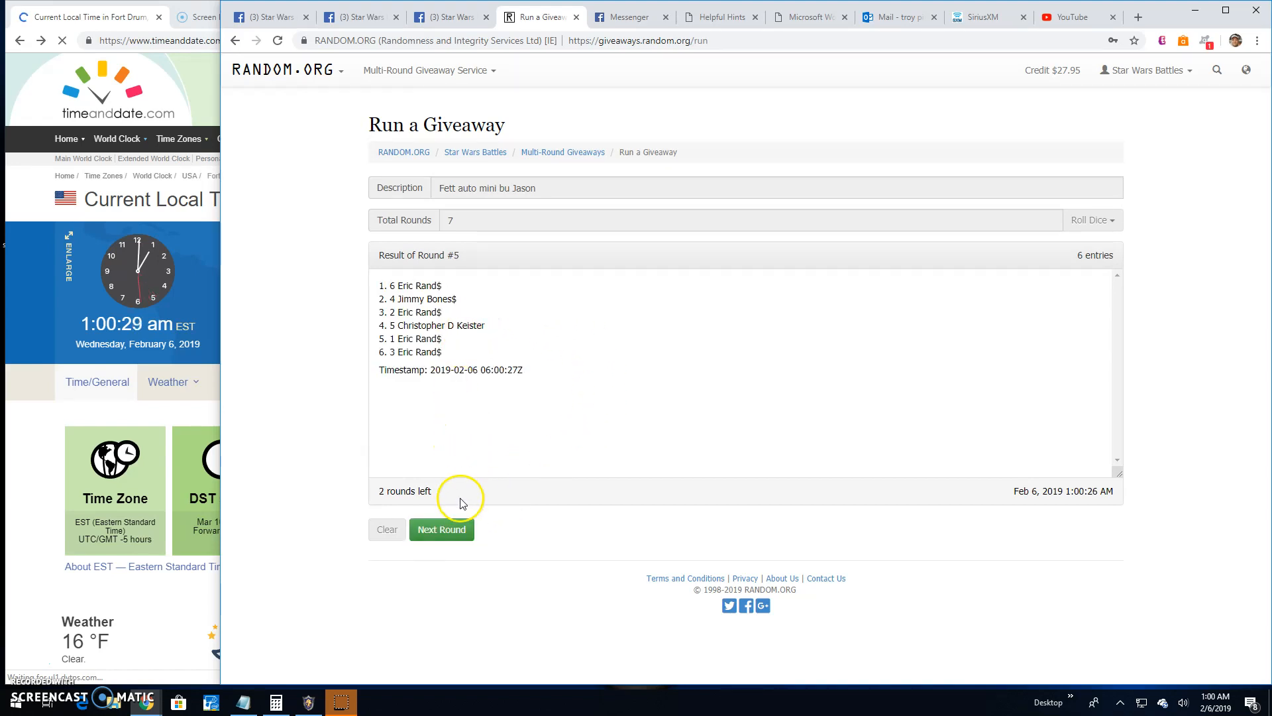
pyautogui.click(441, 529)
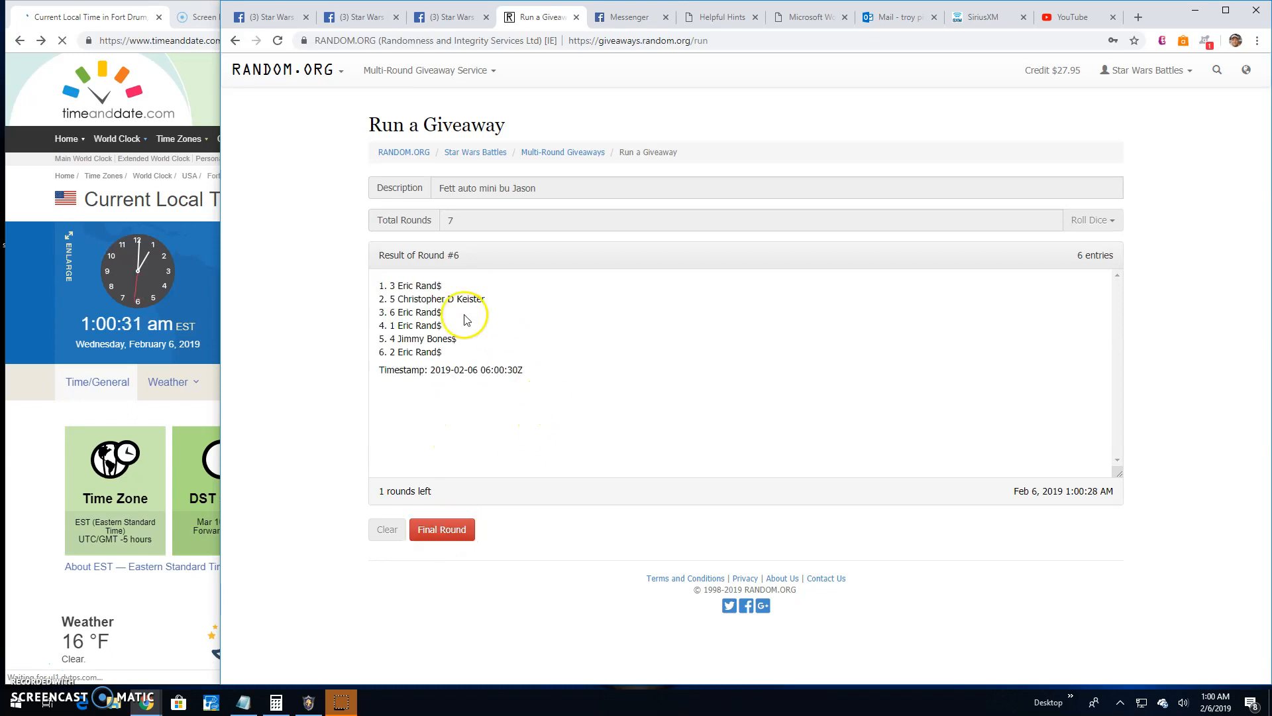
pyautogui.click(446, 16)
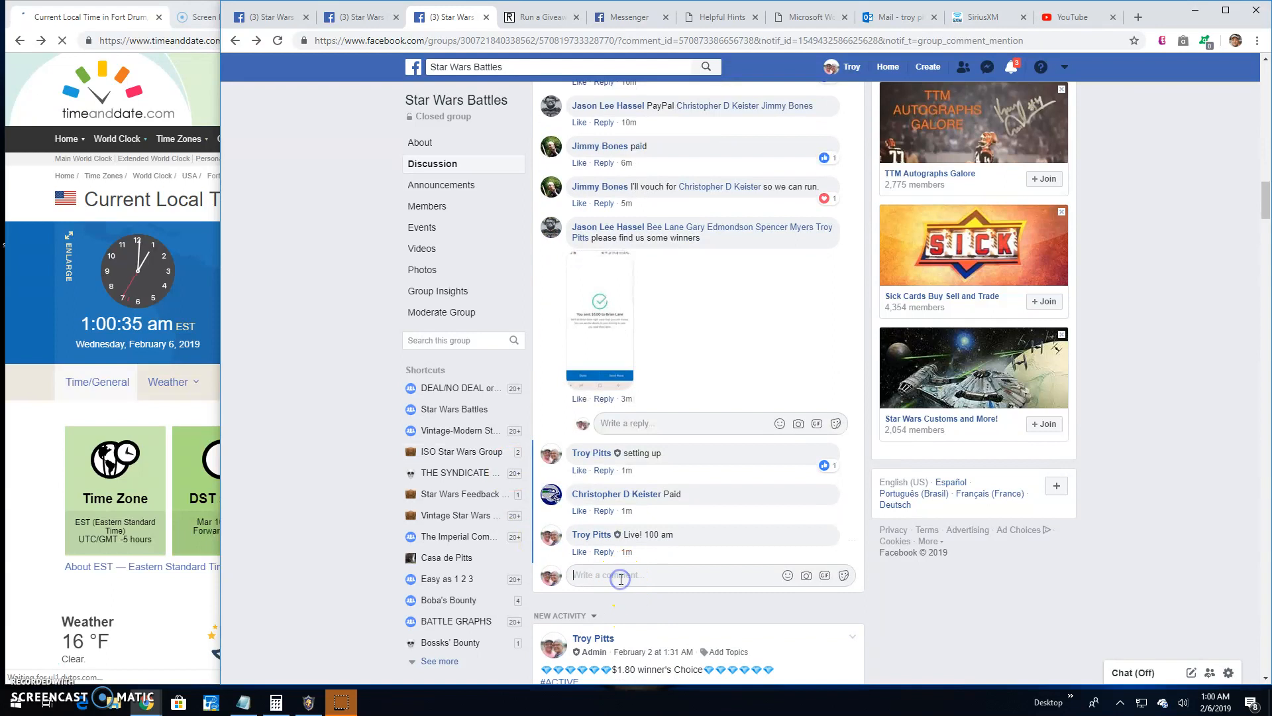
# - Comment 'Final round! good luck top 3!' on the group post
pyautogui.write('Final ro')
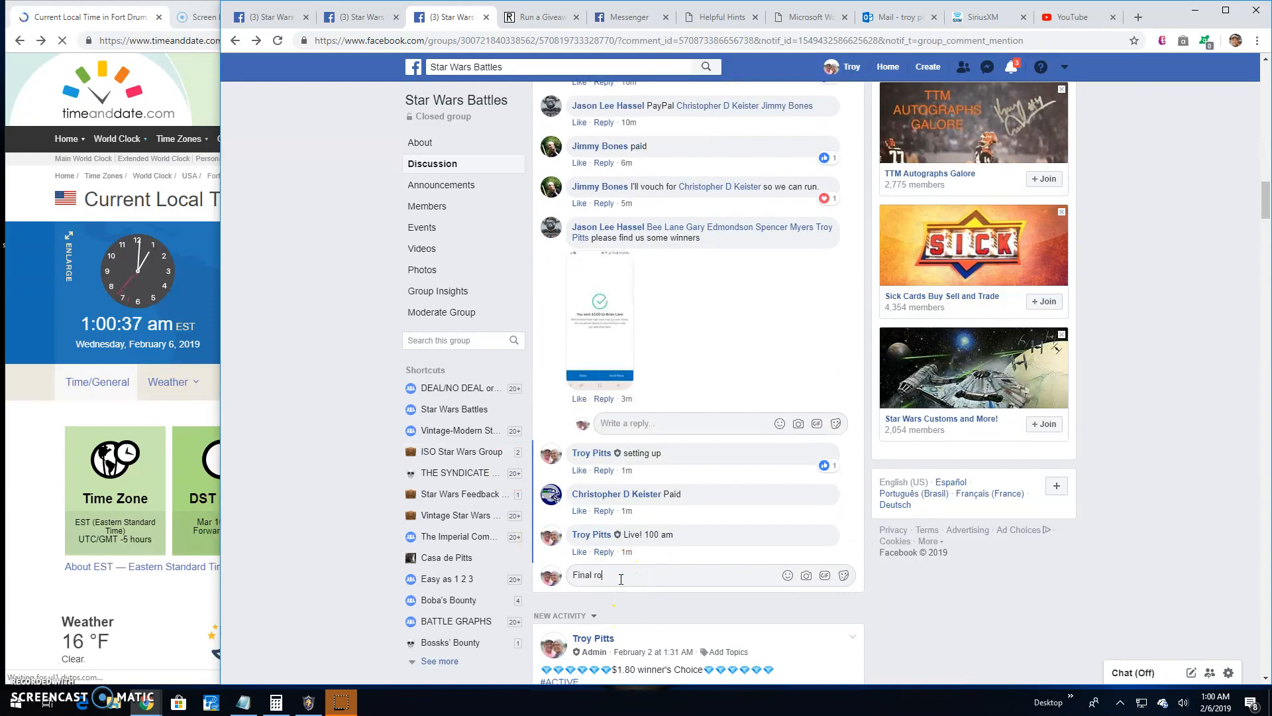
pyautogui.write('und')
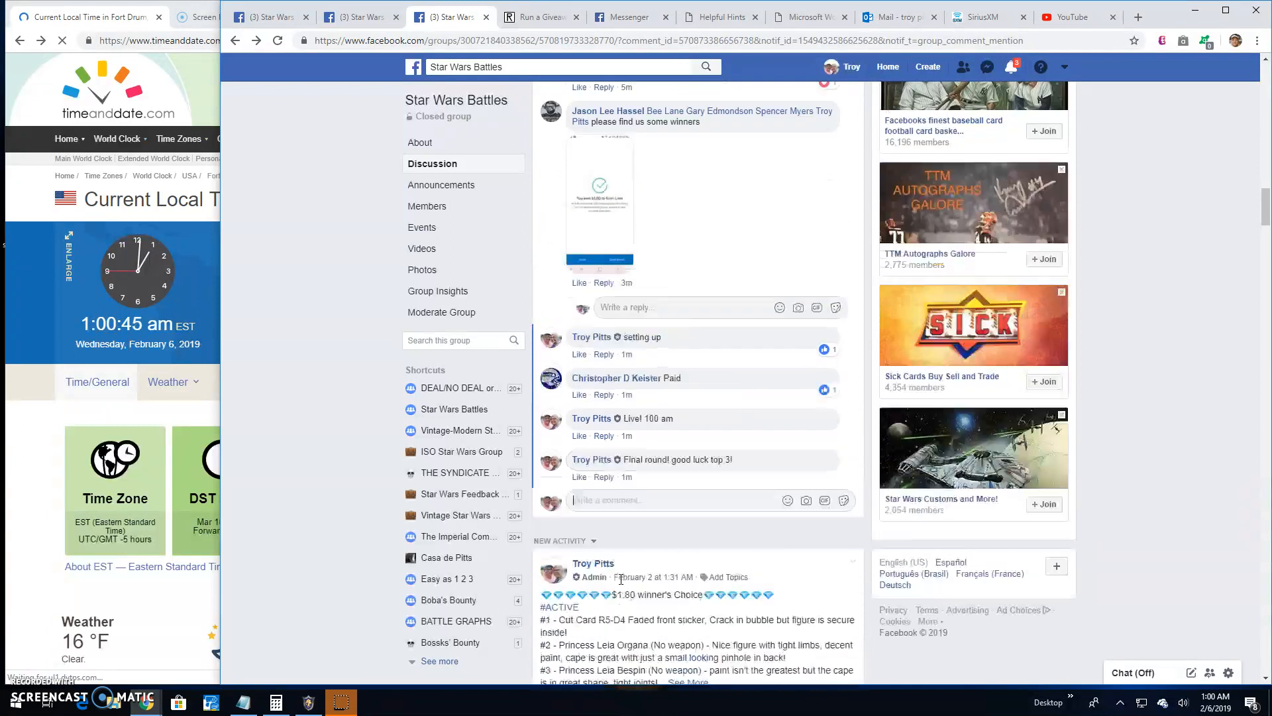
pyautogui.click(539, 16)
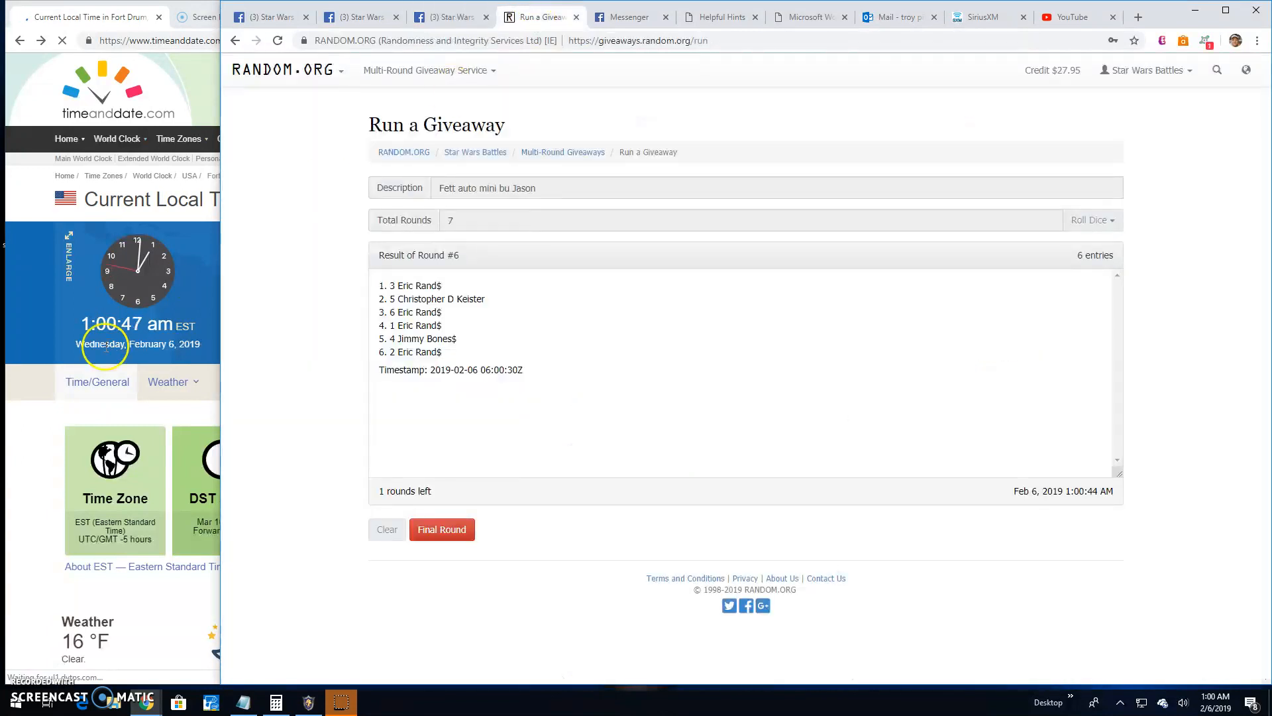
# - Run the seventh round to the winners' verification page and type 'Done!' on Facebook
pyautogui.click(441, 529)
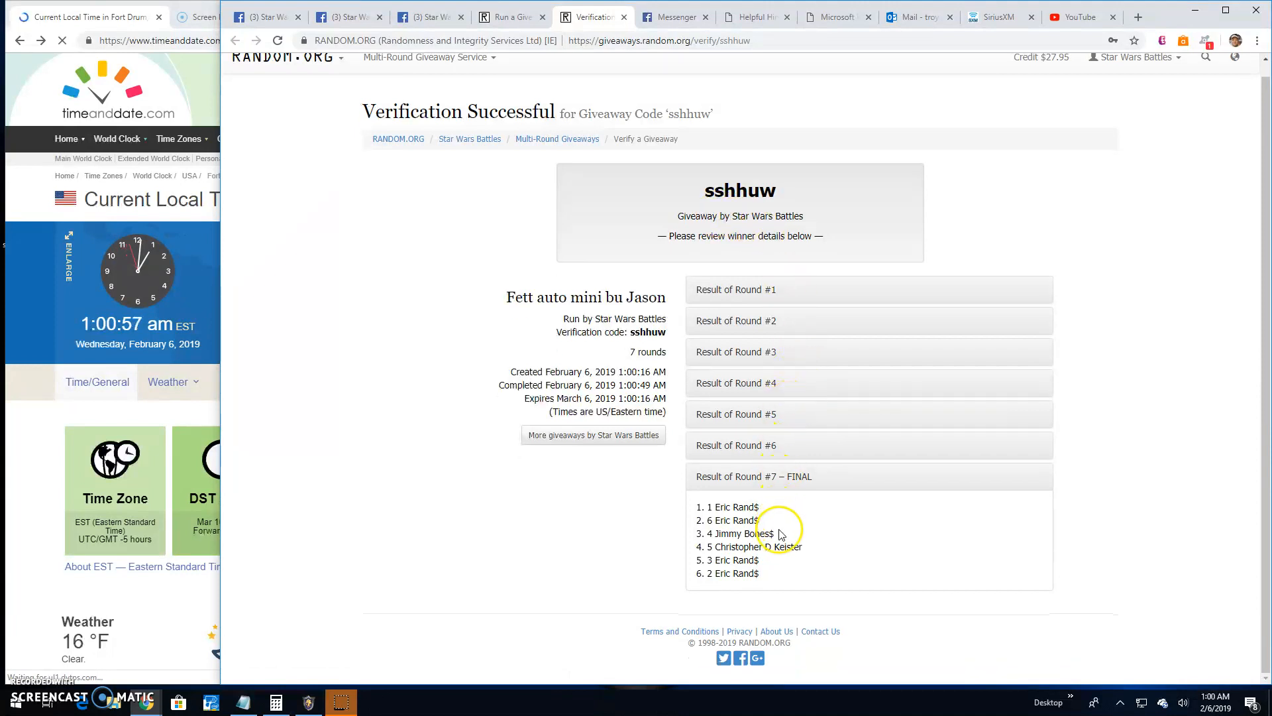
pyautogui.click(430, 16)
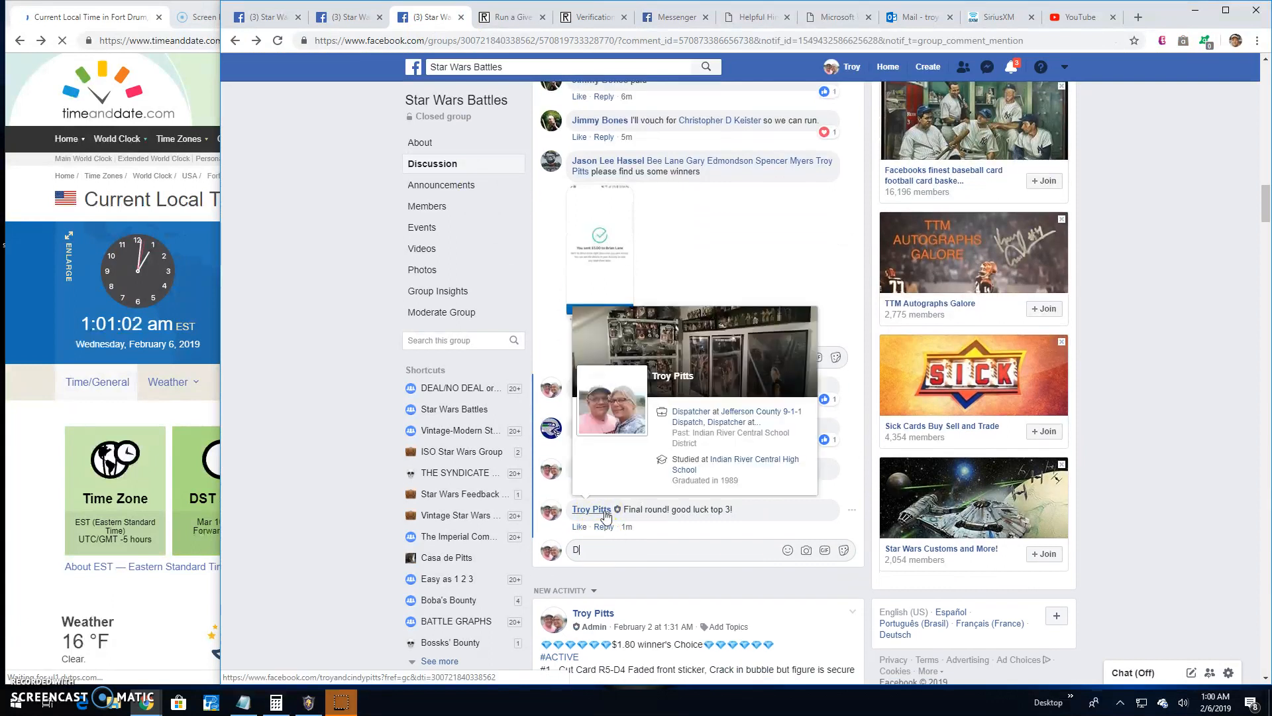
pyautogui.write('one!')
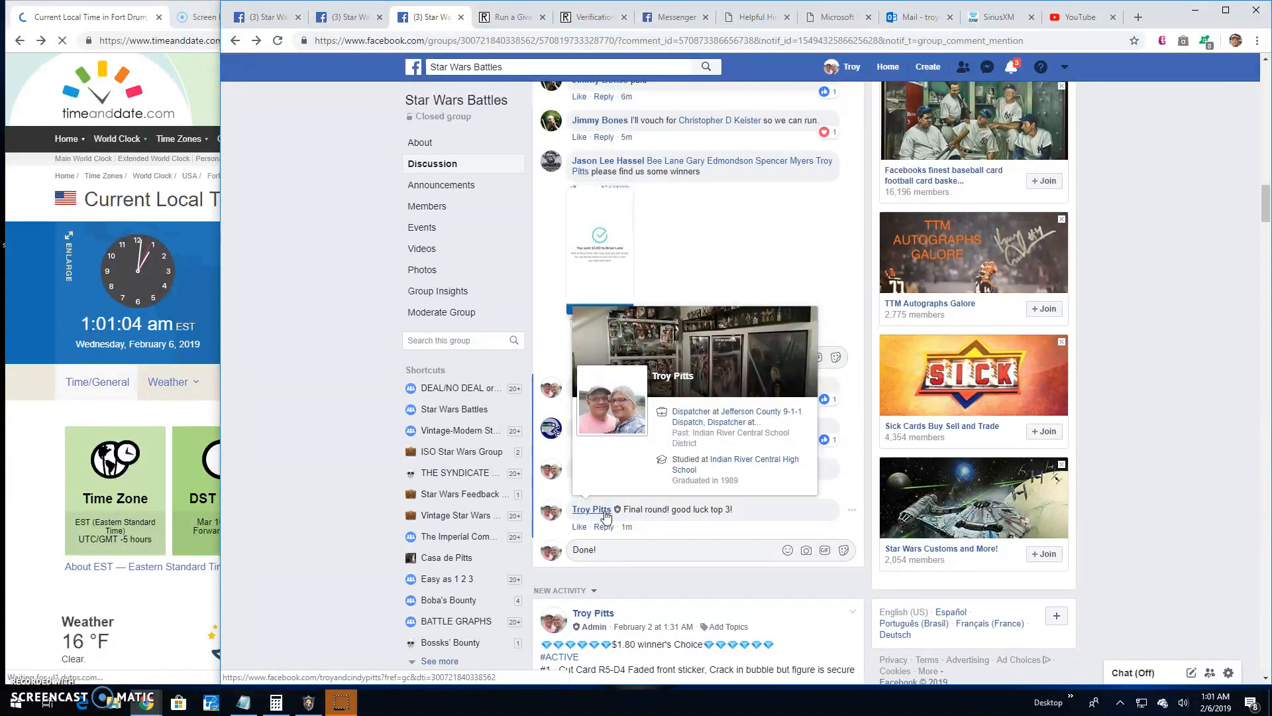